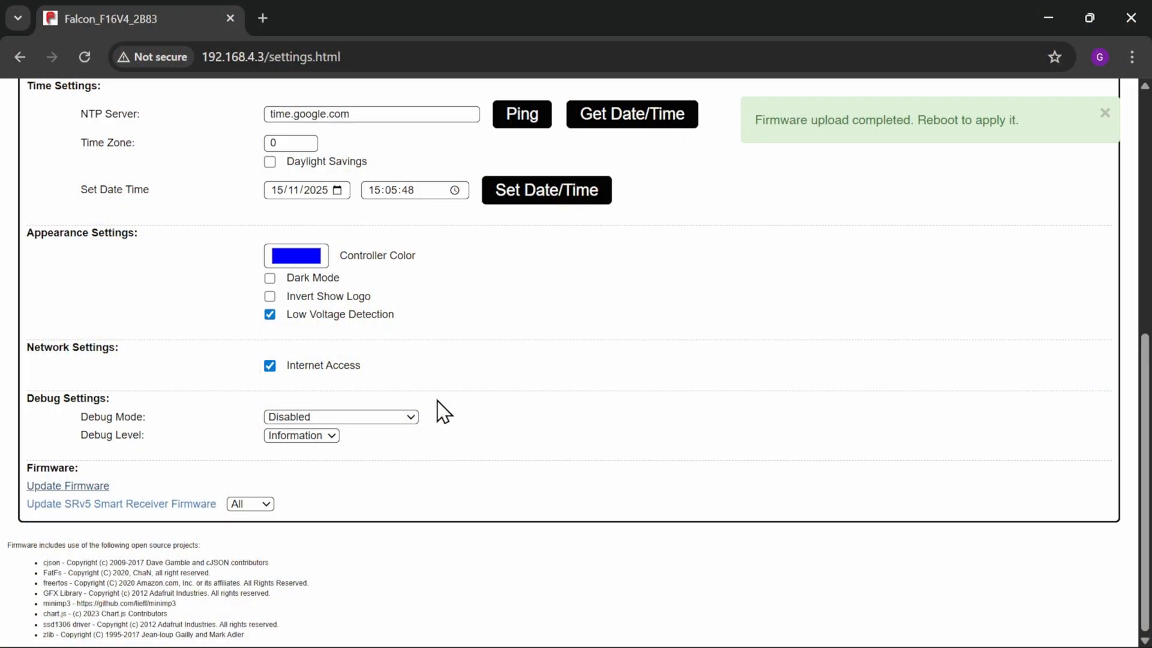
Dismiss the 'Firmware upload completed. Reboot to apply it.' notice on the settings page
{"action": "left_click", "coordinate": [1104, 112]}
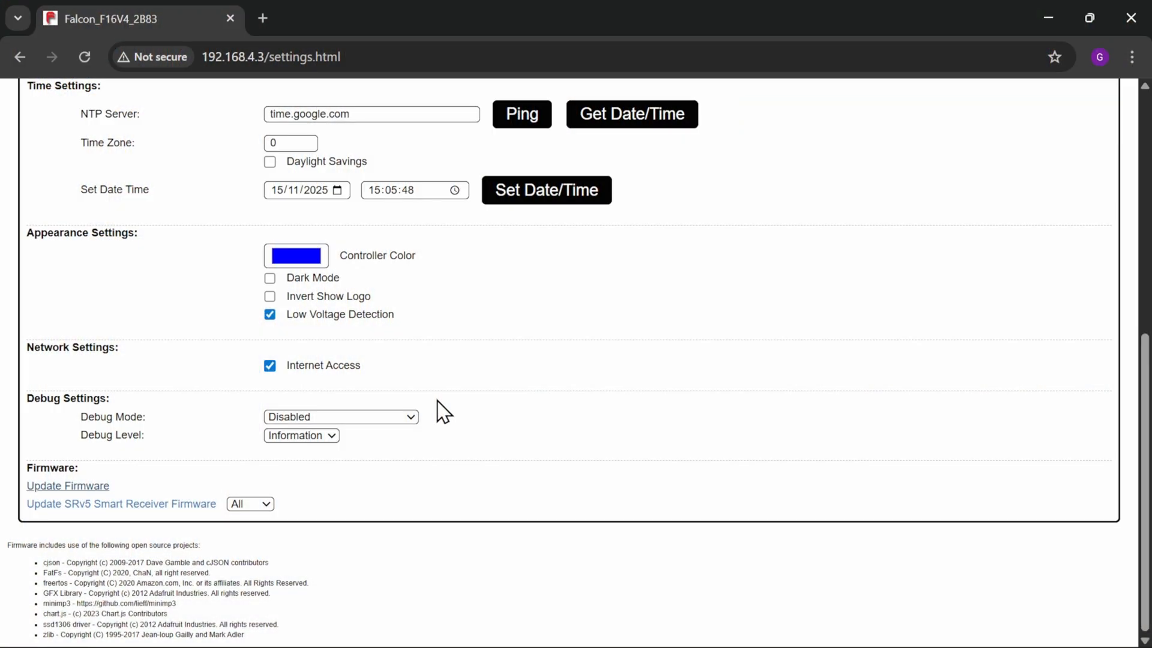